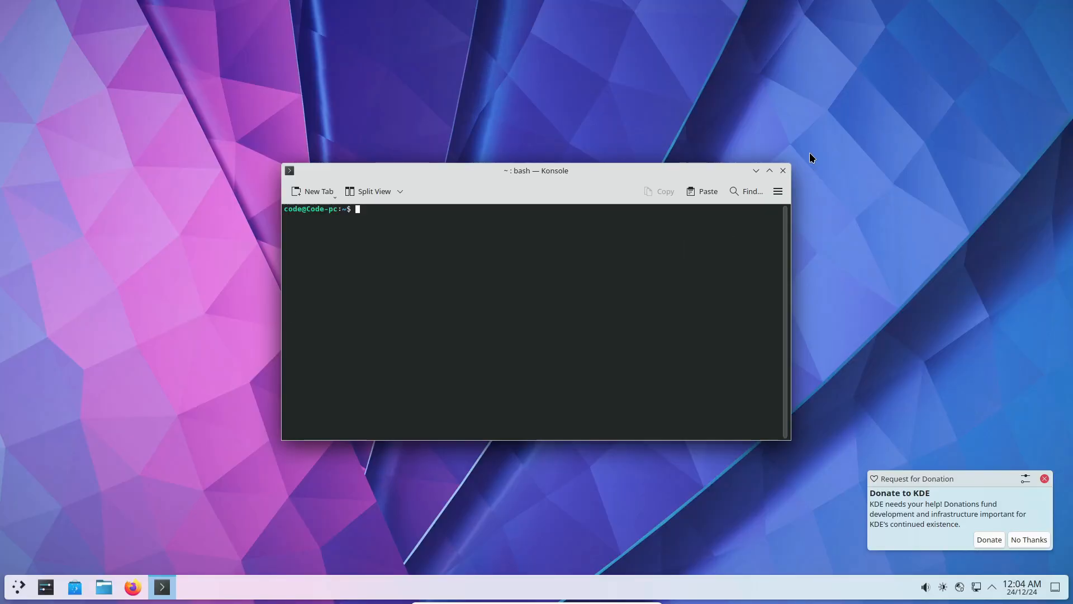
Step: Close Konsole, browse the launcher's Internet and Utilities categories, then open and close its settings
click(783, 171)
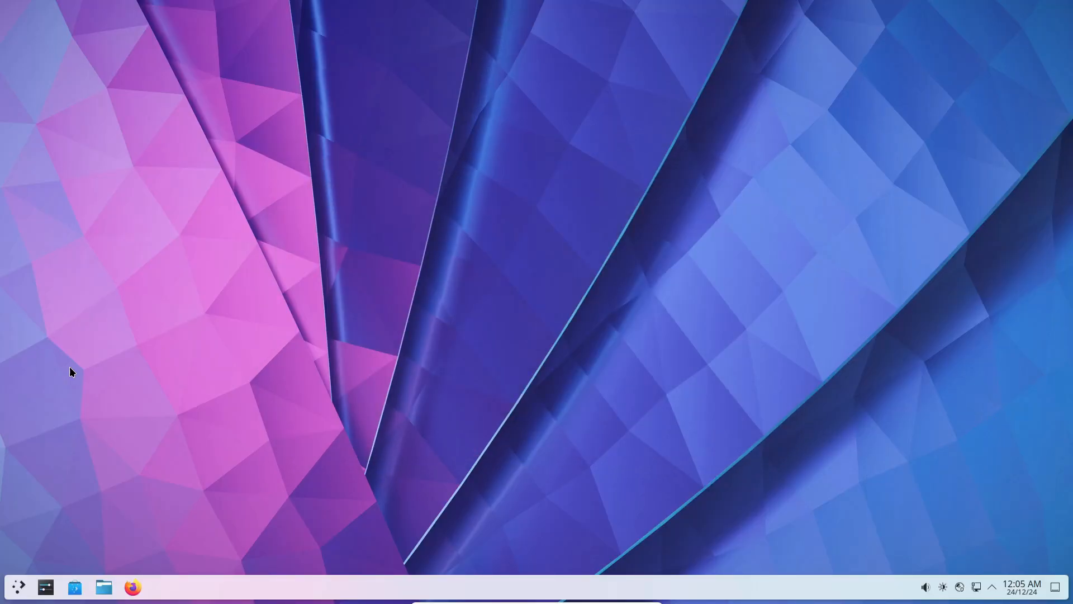
click(19, 586)
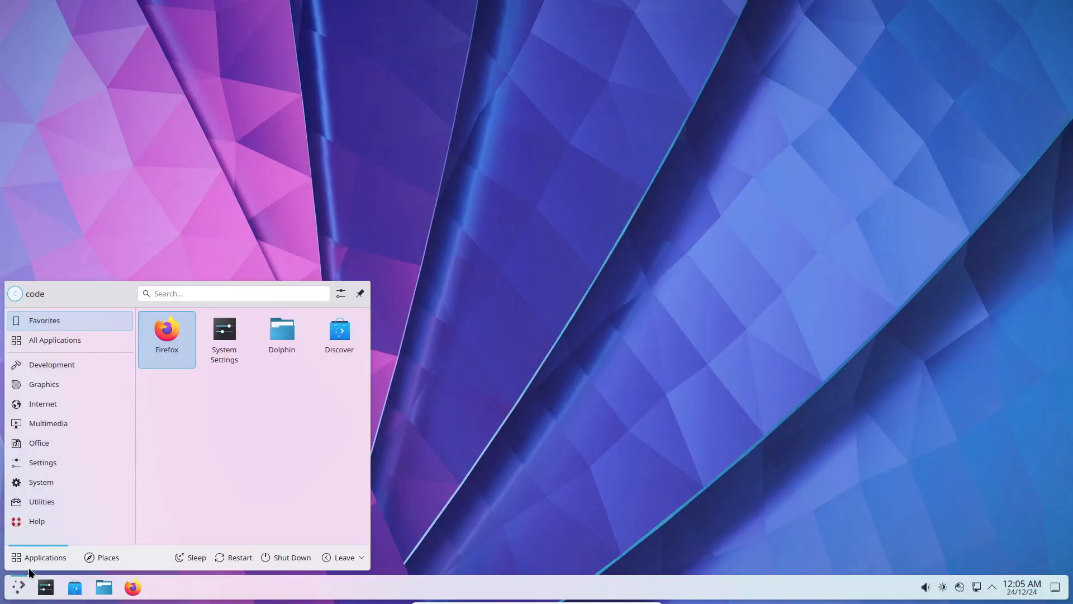
click(42, 404)
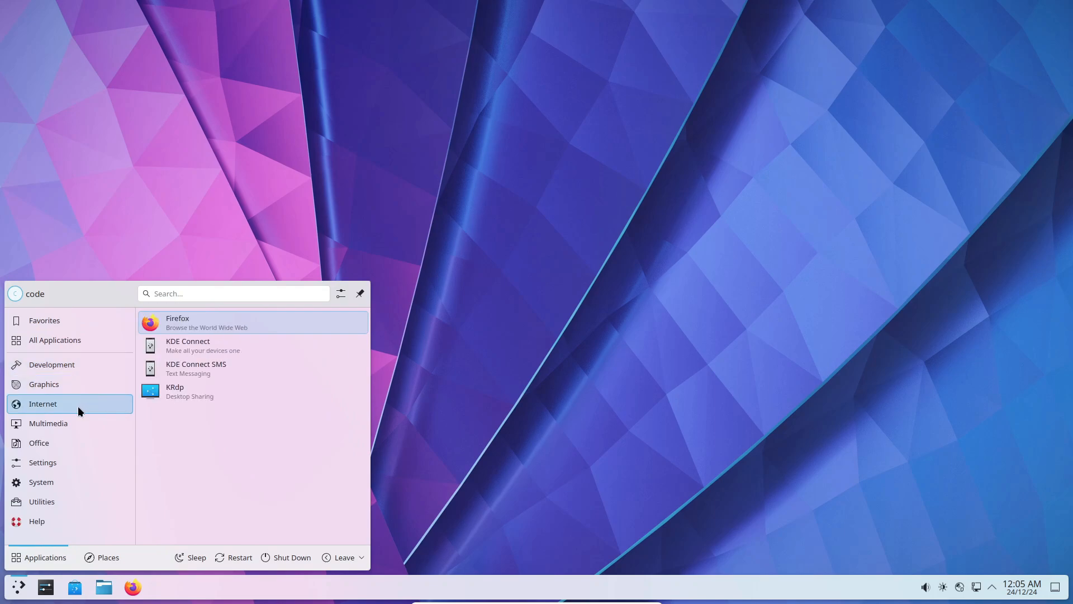
click(42, 501)
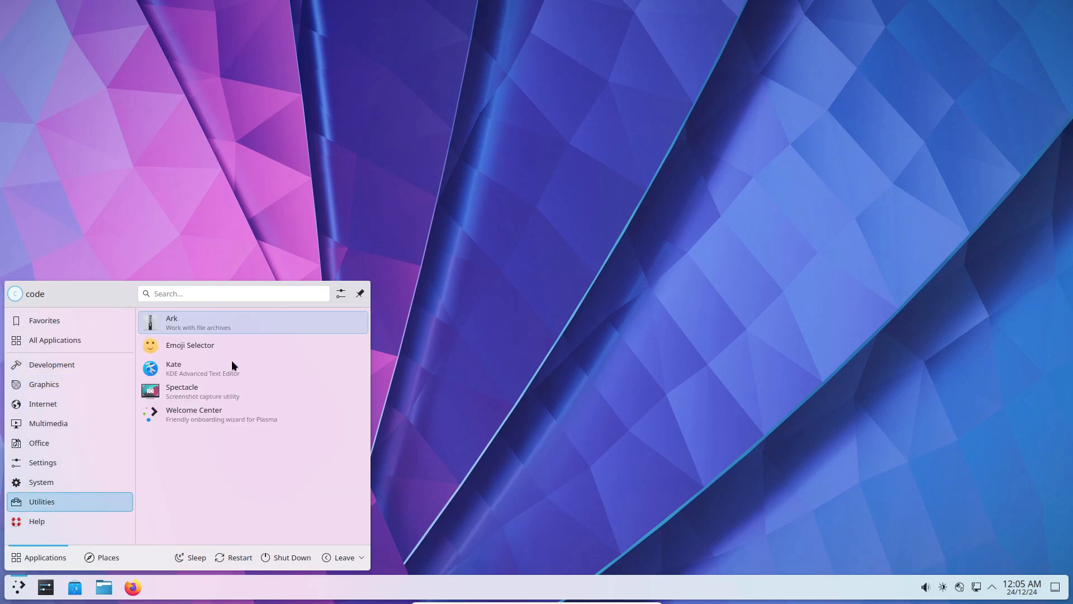
click(340, 293)
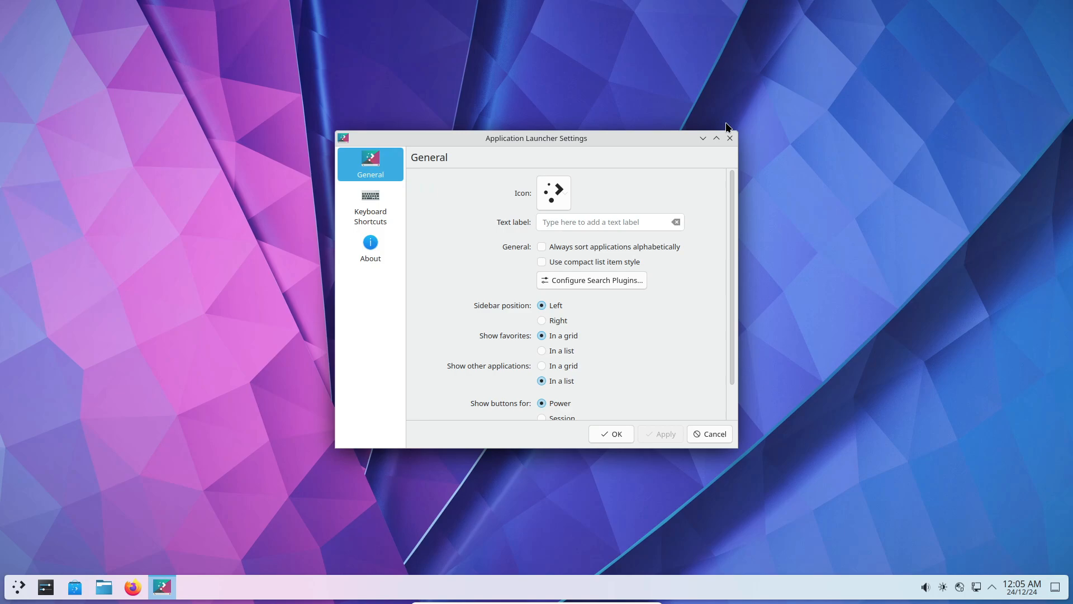
click(708, 433)
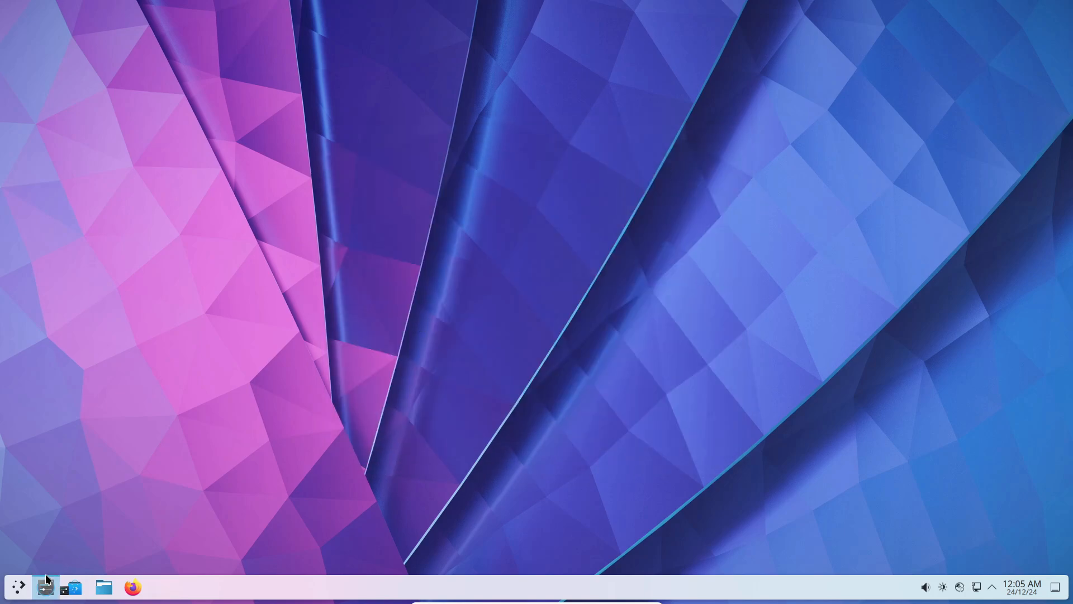
click(44, 586)
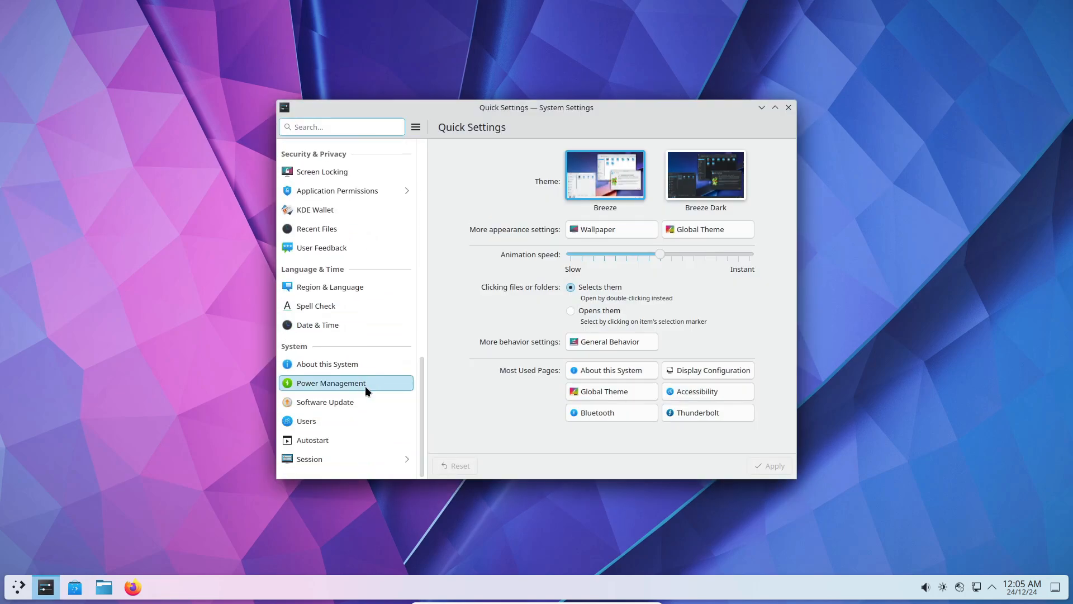
click(327, 364)
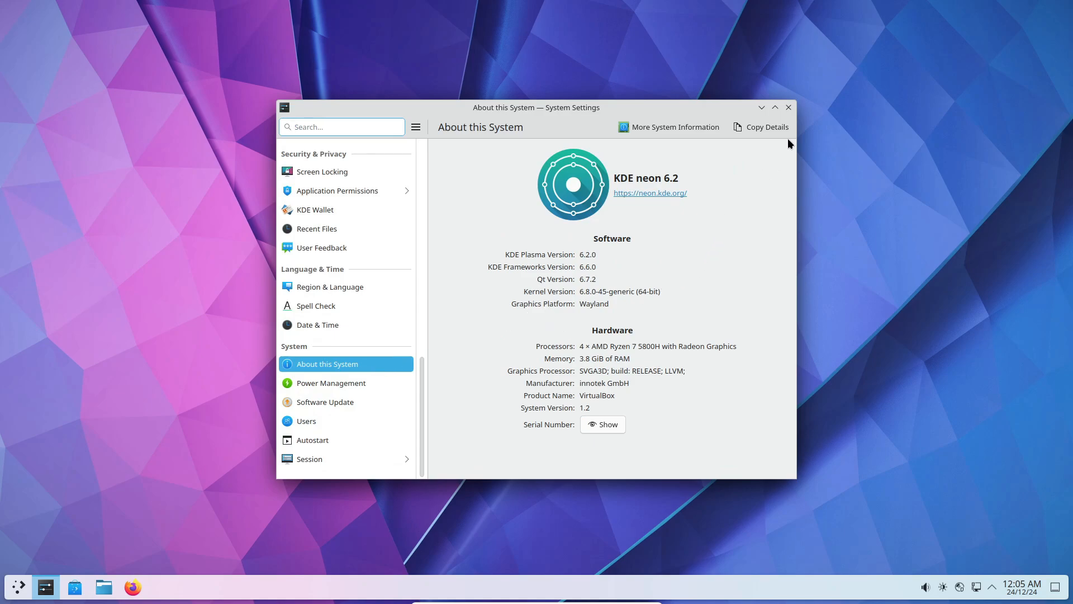
click(788, 107)
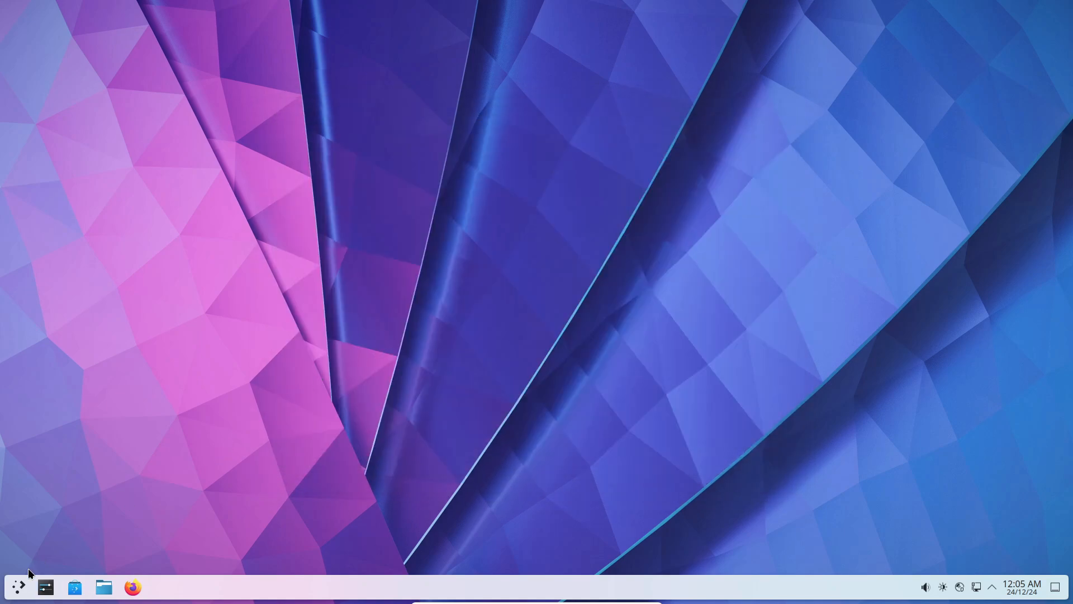
click(16, 588)
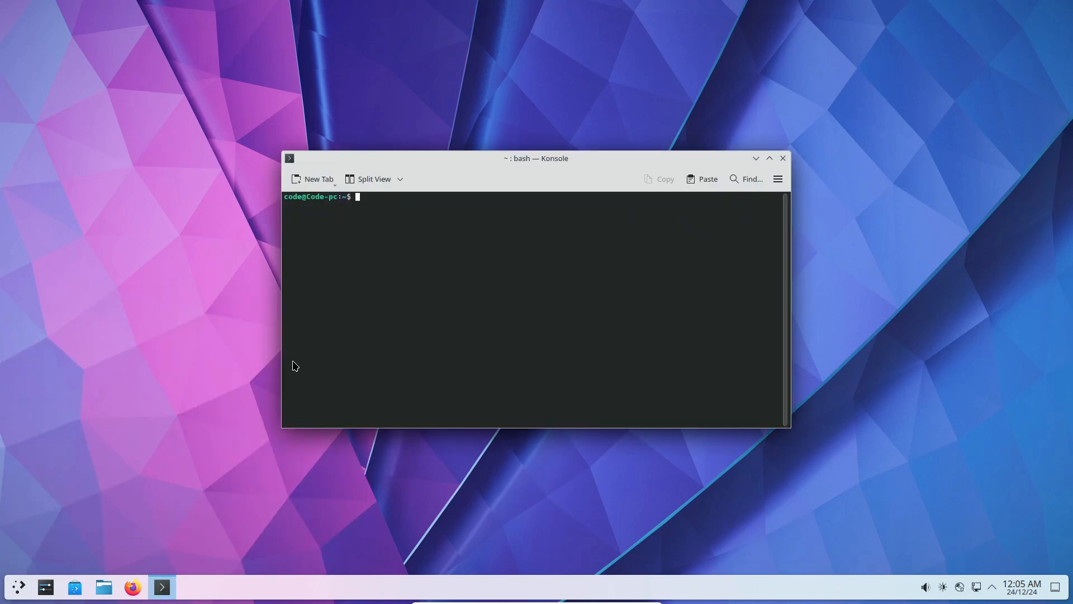
text(neofetch)
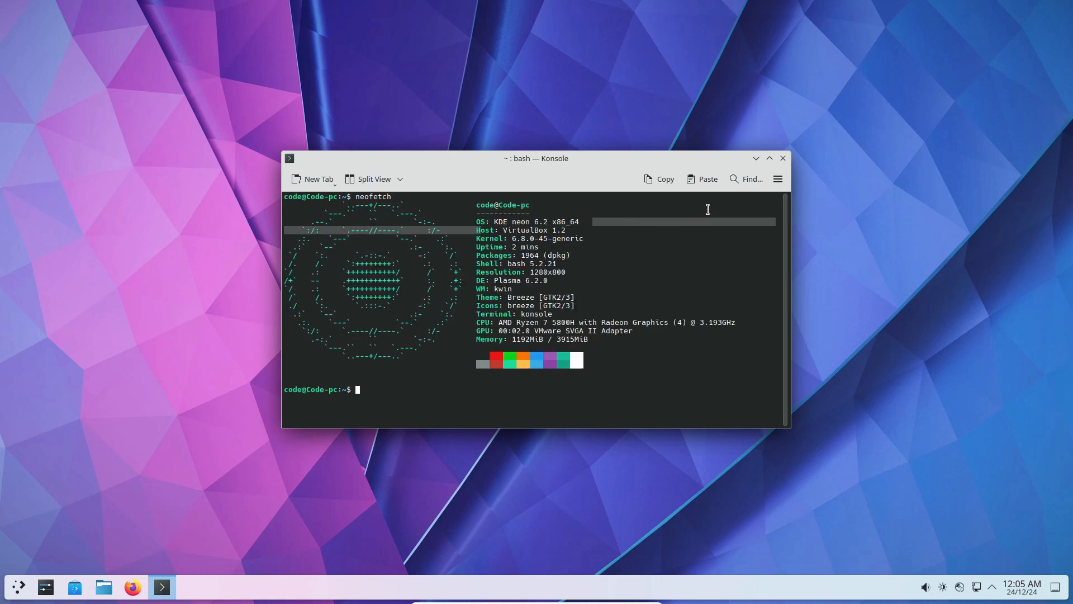
click(782, 158)
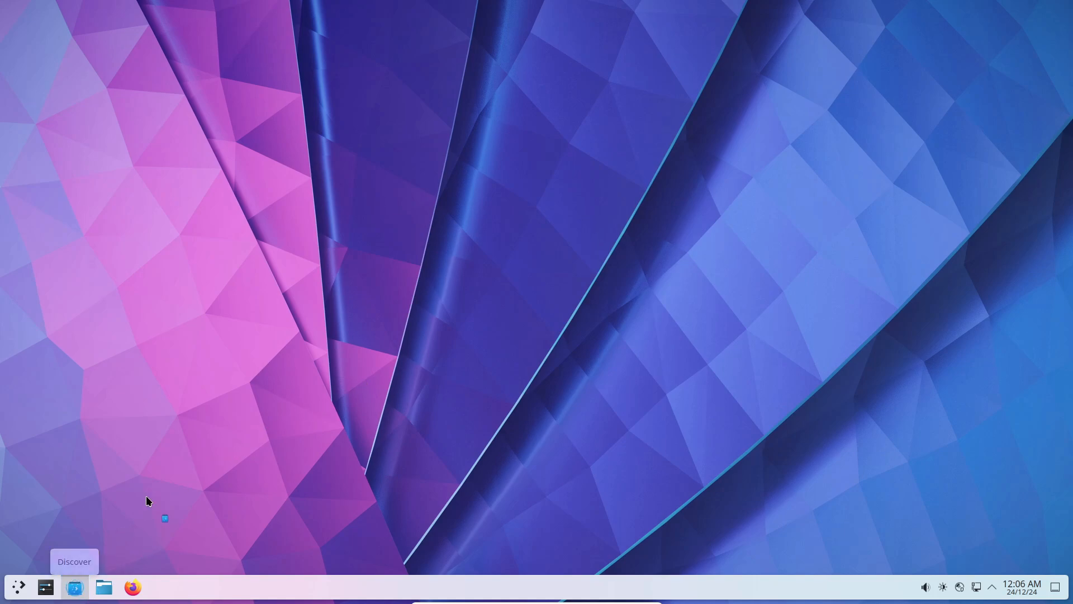
click(74, 587)
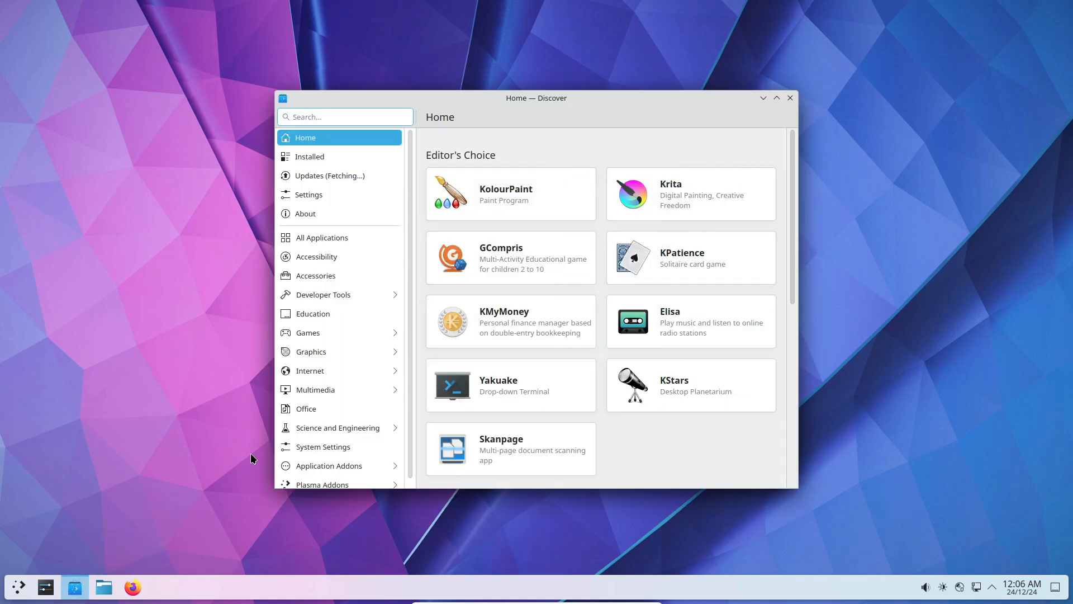
click(309, 156)
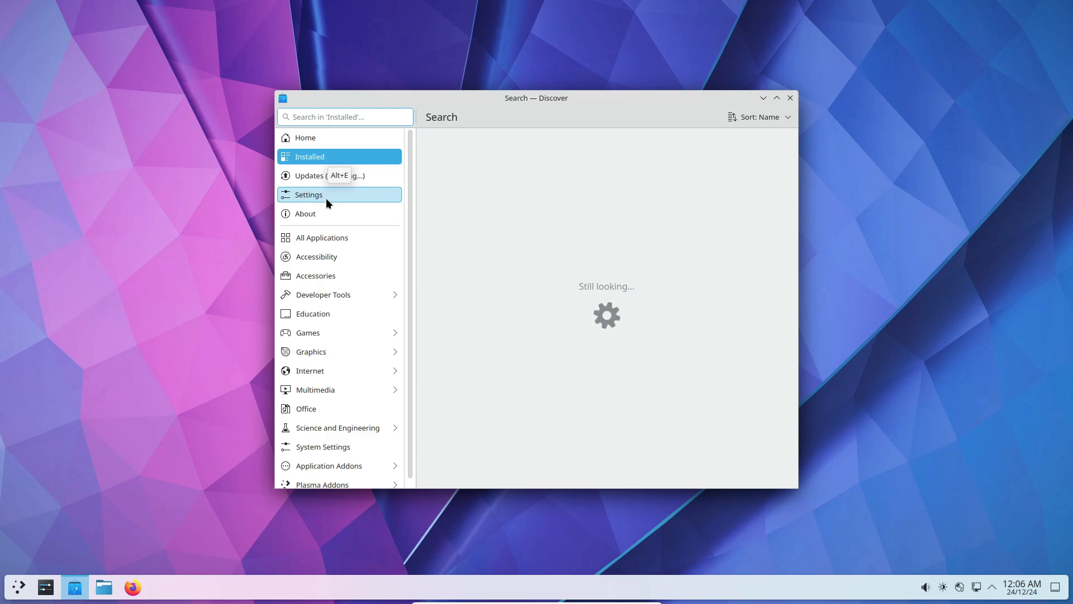
click(322, 238)
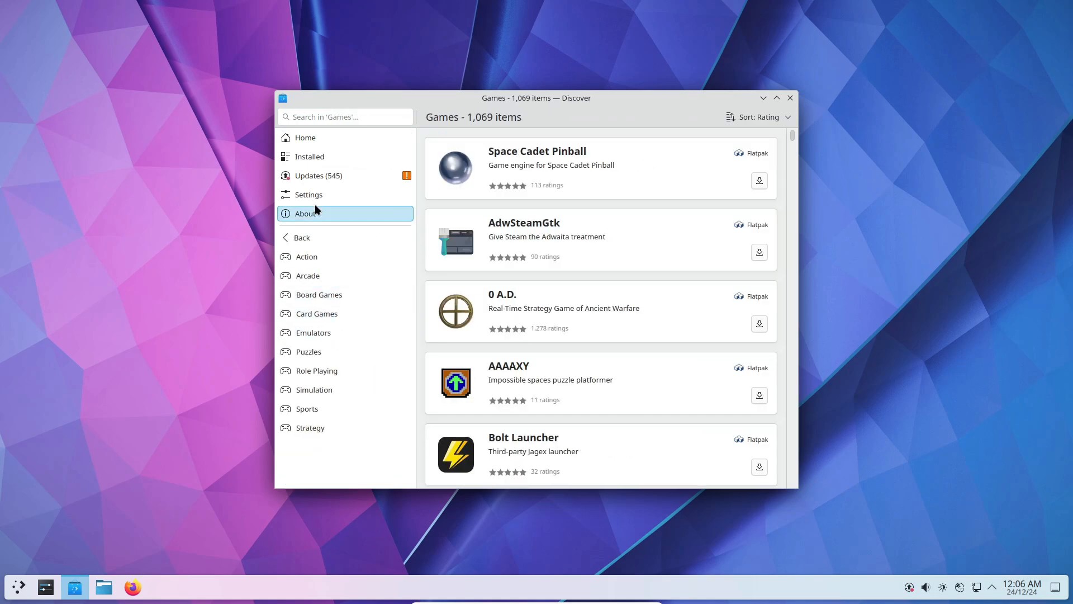
click(317, 175)
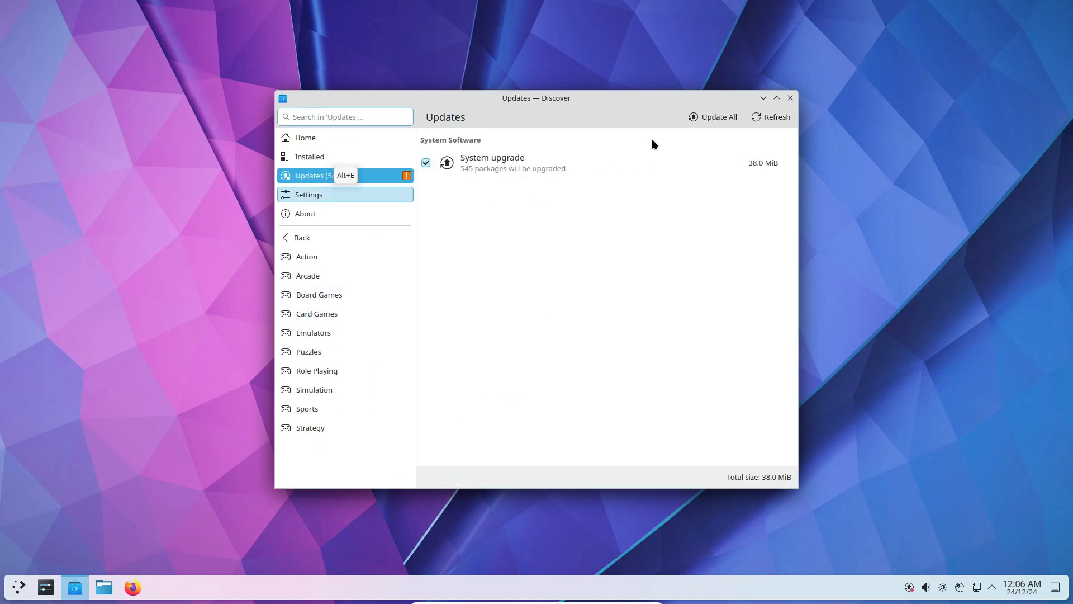
click(788, 97)
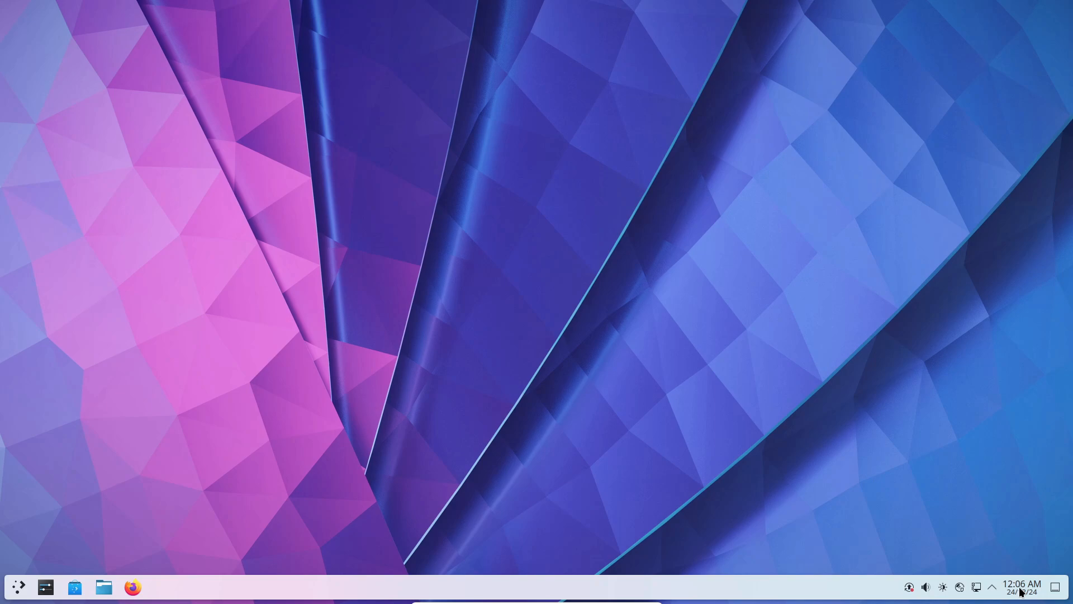
Step: View the Appearance page in GNOME Settings, then close the window
click(976, 586)
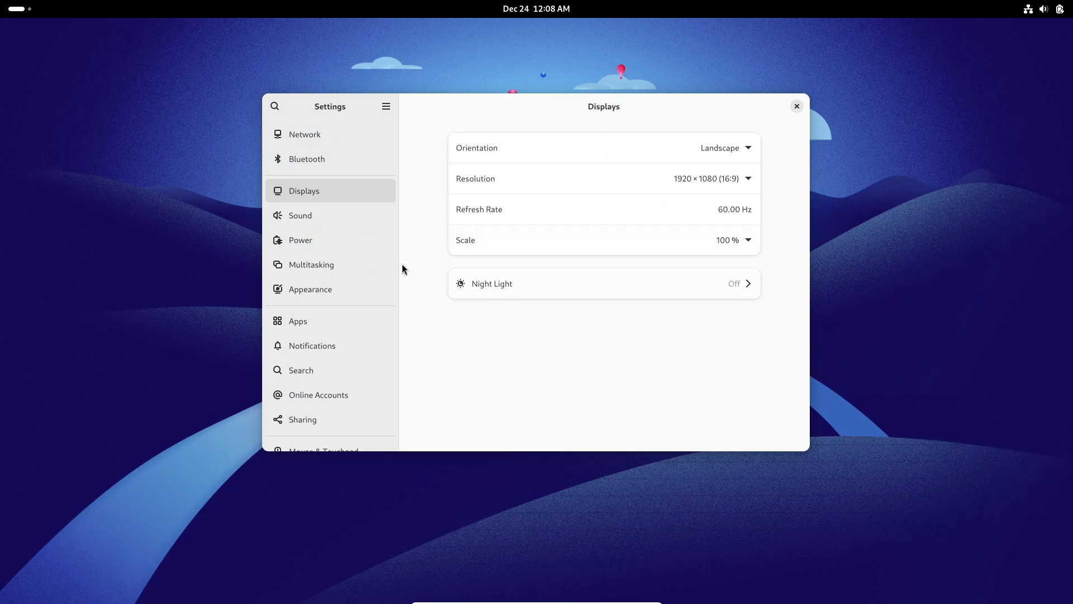
click(310, 290)
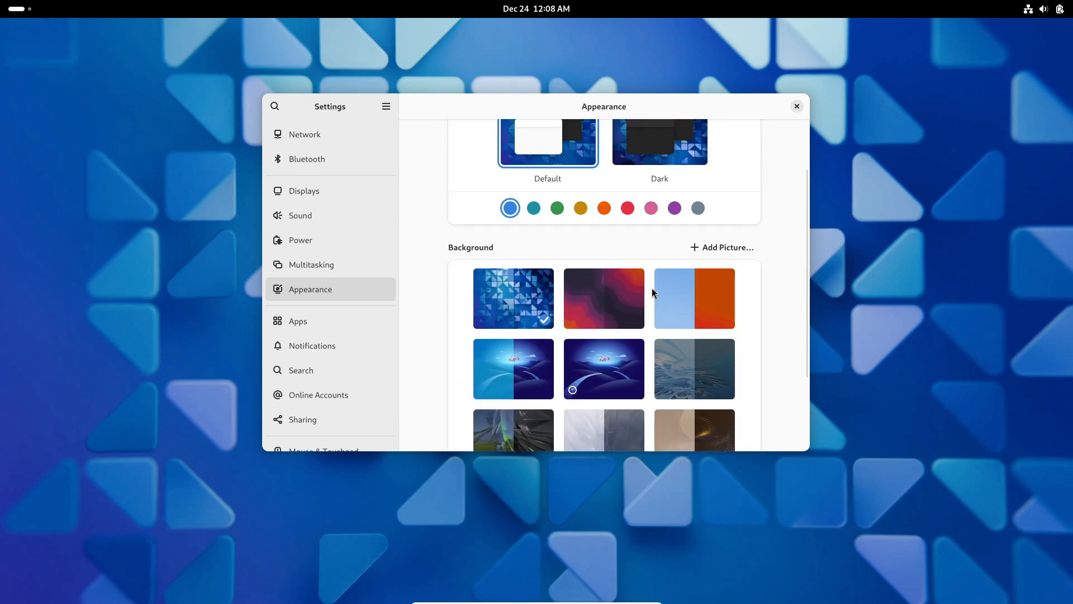
click(796, 106)
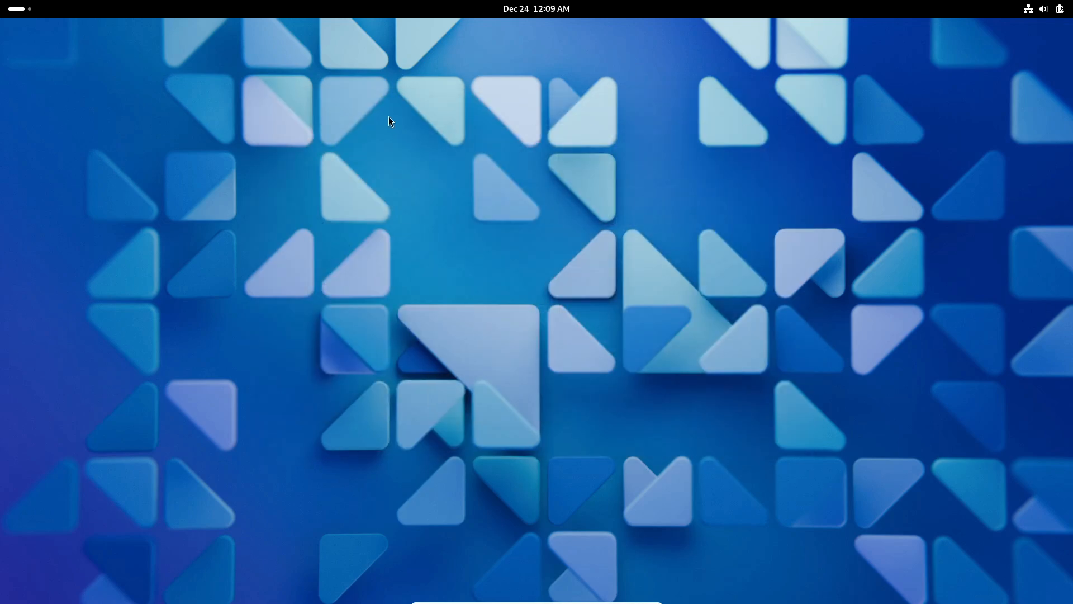
mouse_move(590, 58)
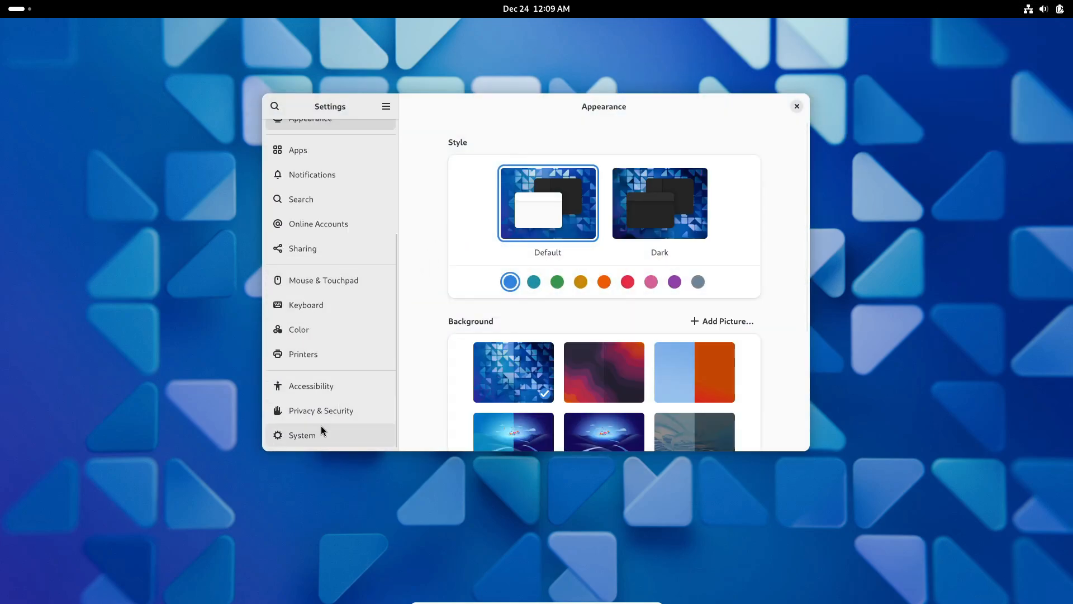
Step: Reopen Settings from the full app grid, then close it again
click(300, 198)
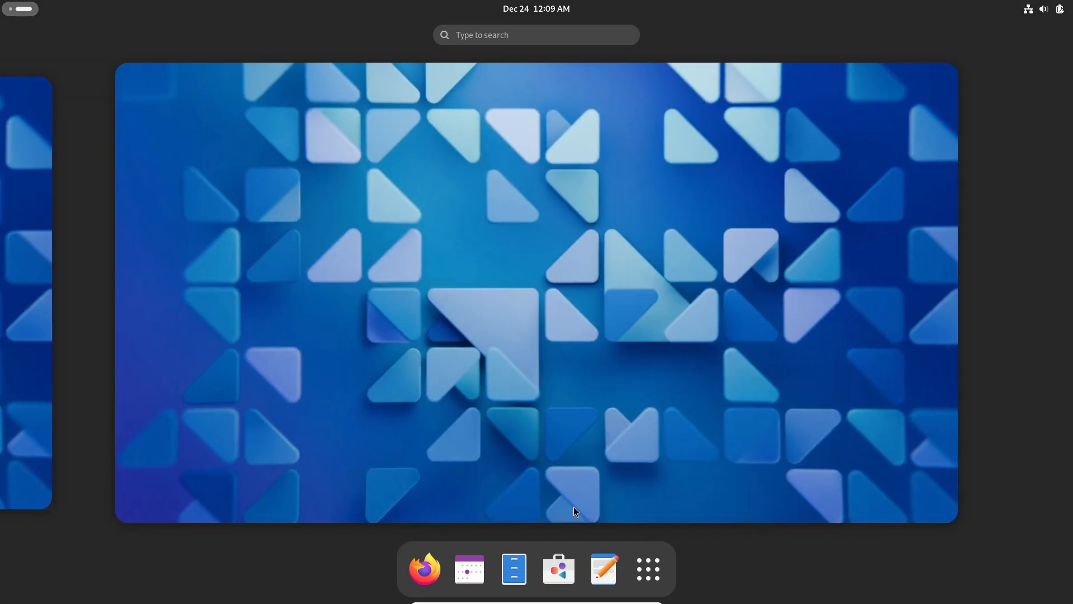
click(647, 568)
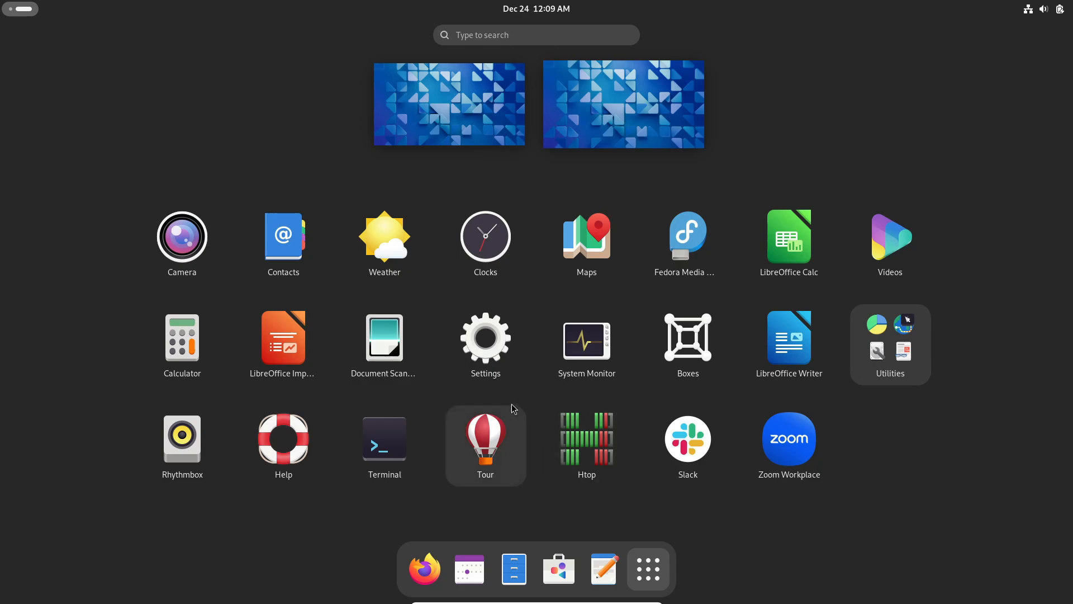
click(485, 337)
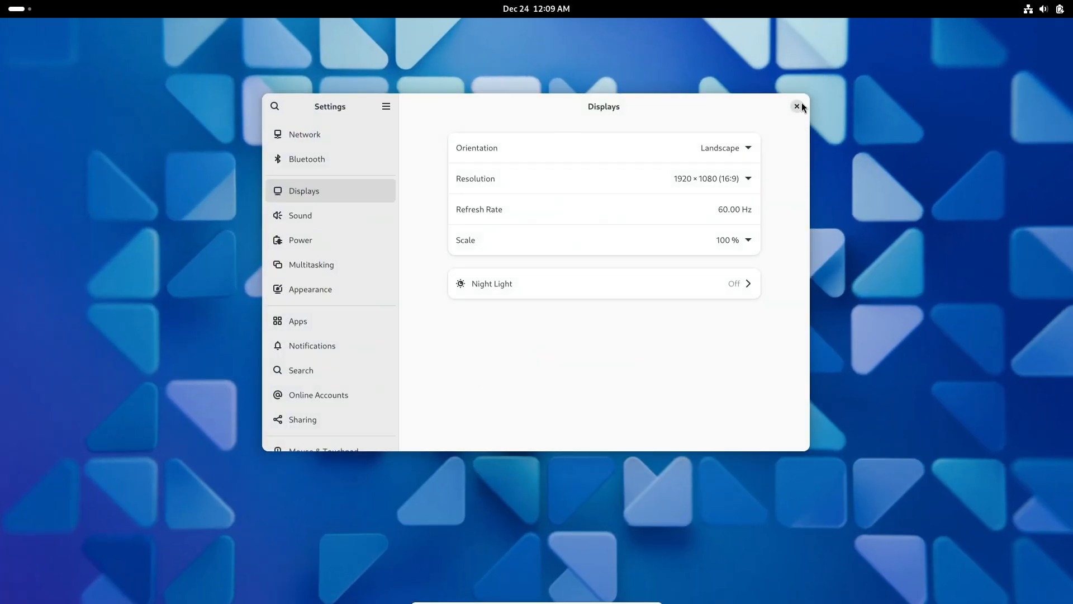
click(796, 107)
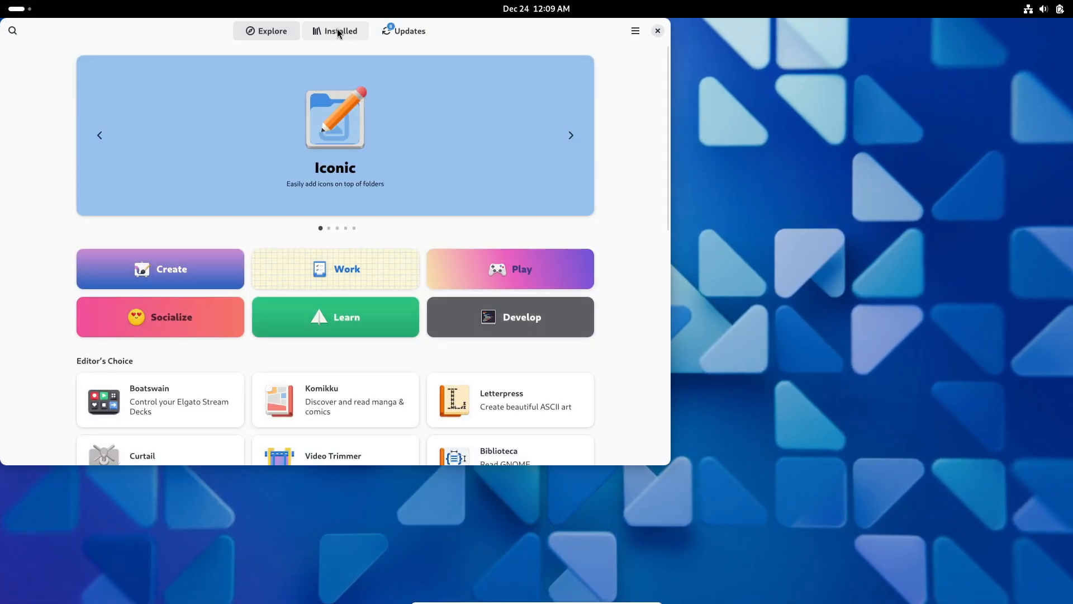
Step: Scroll through Explore and the Develop category's app list, then close Software
scroll(down, 3)
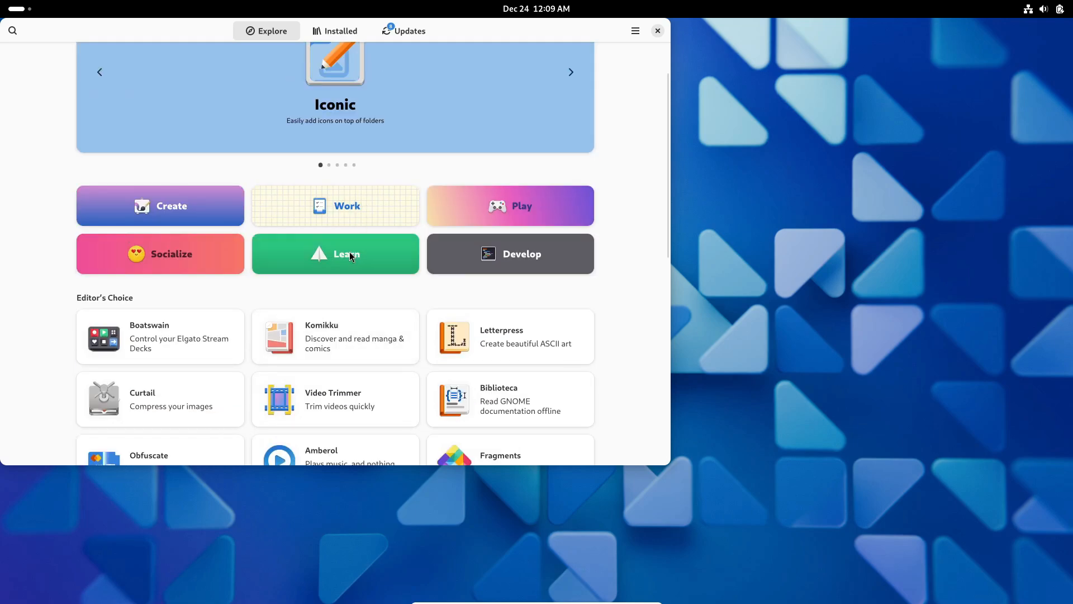
click(335, 253)
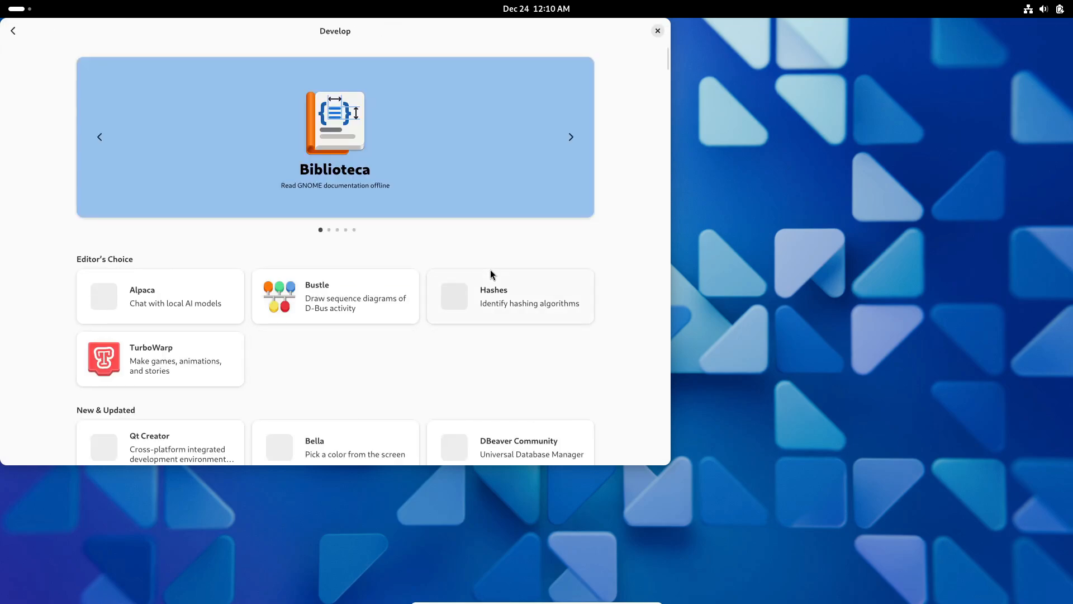
scroll(down, 3)
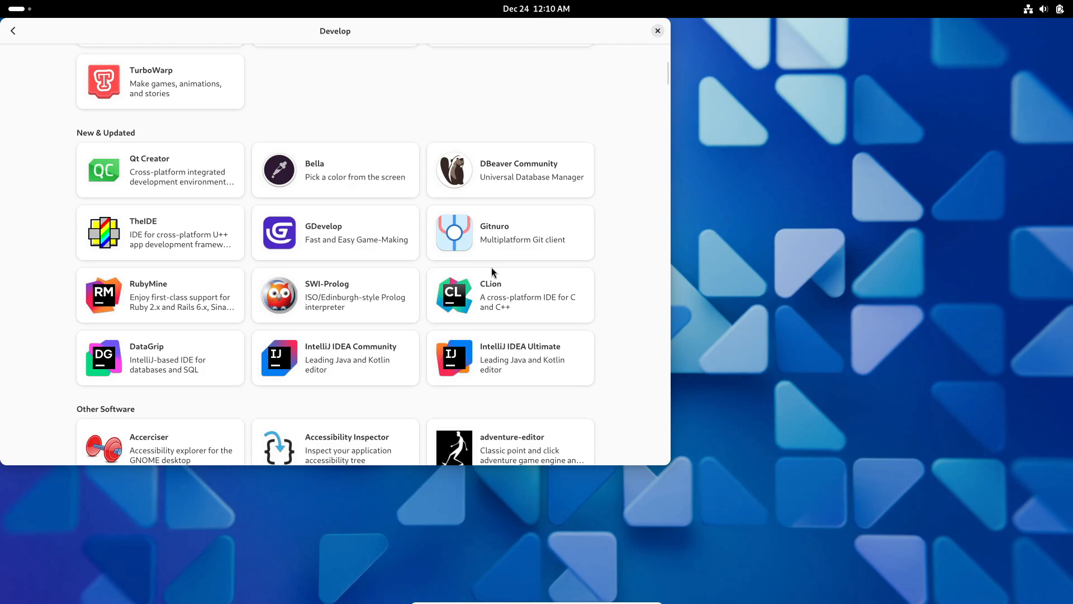
click(13, 30)
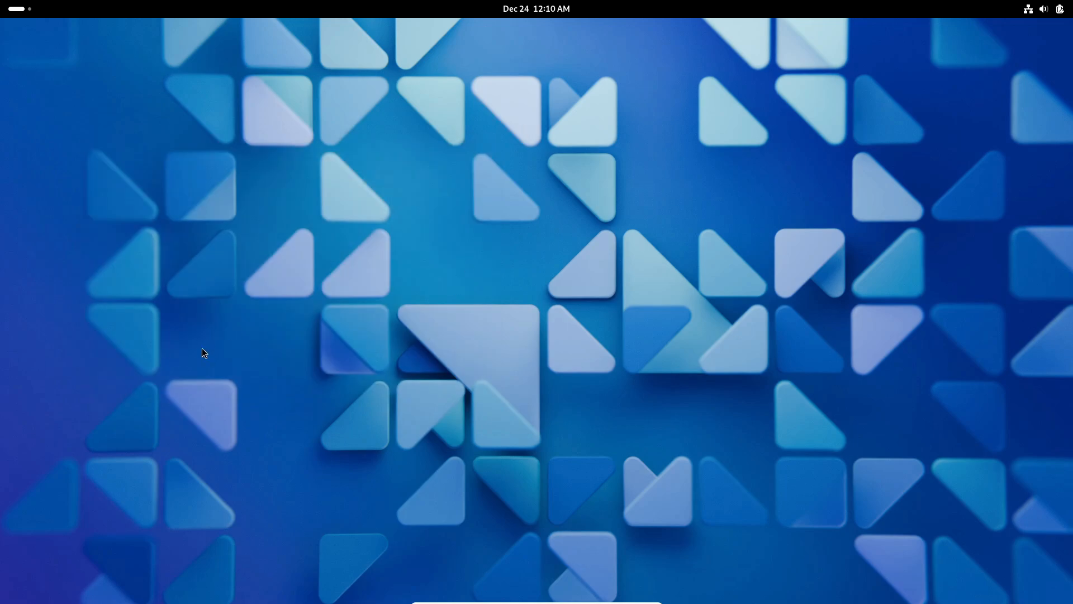
mouse_move(271, 443)
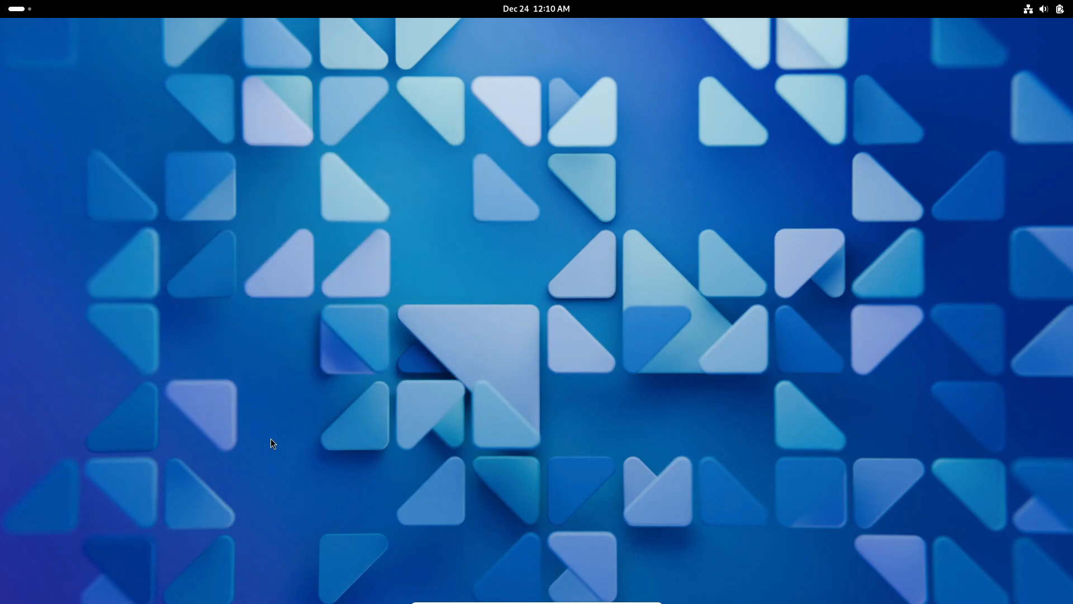
Step: Launch htop from Activities, then open Settings on Power from the quick settings menu
key(Super)
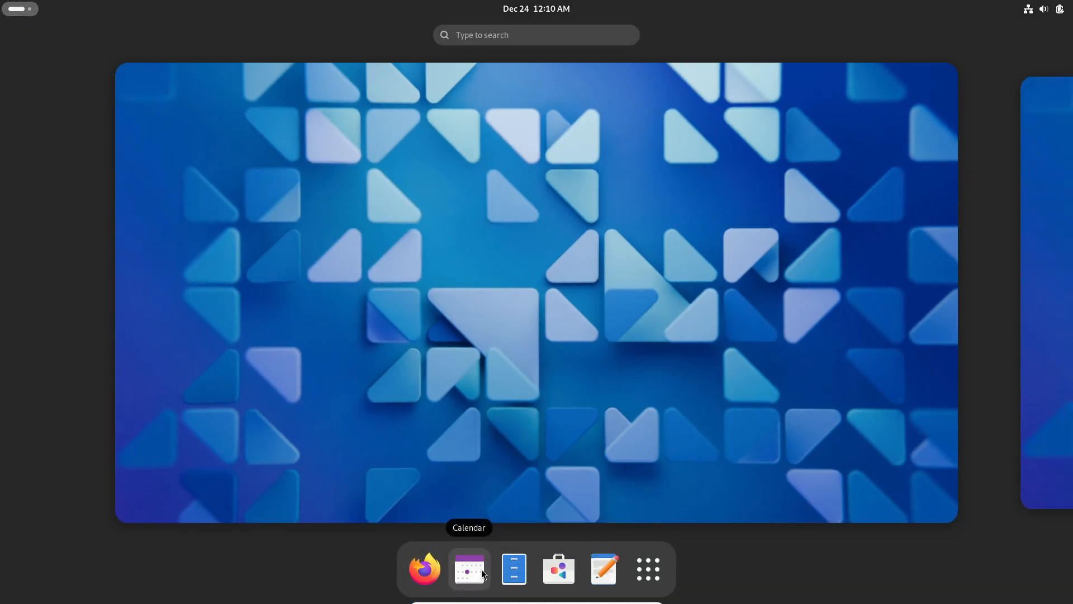
click(646, 568)
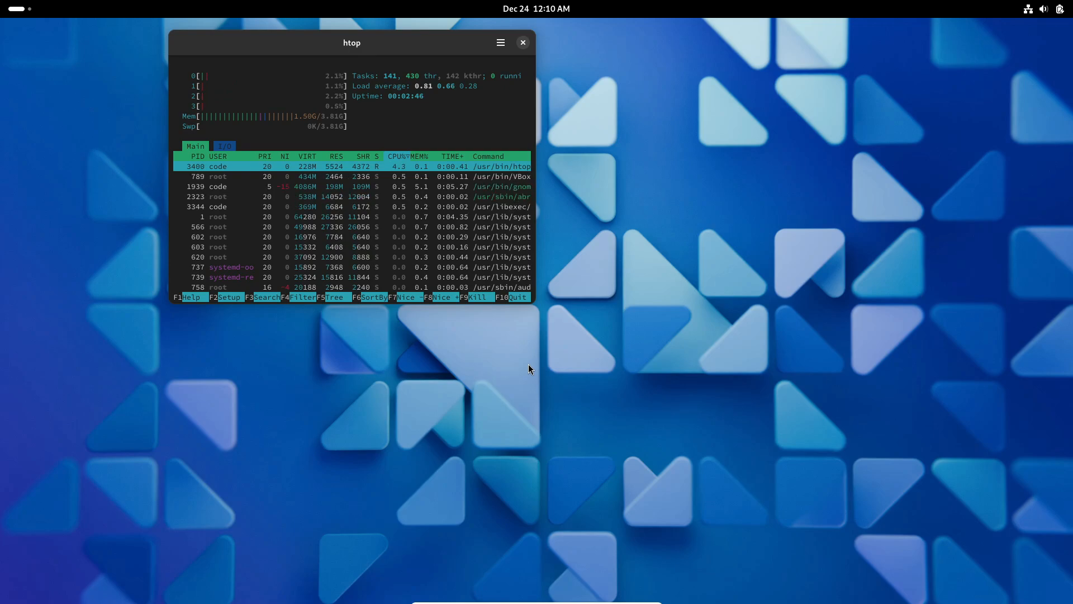
click(1028, 9)
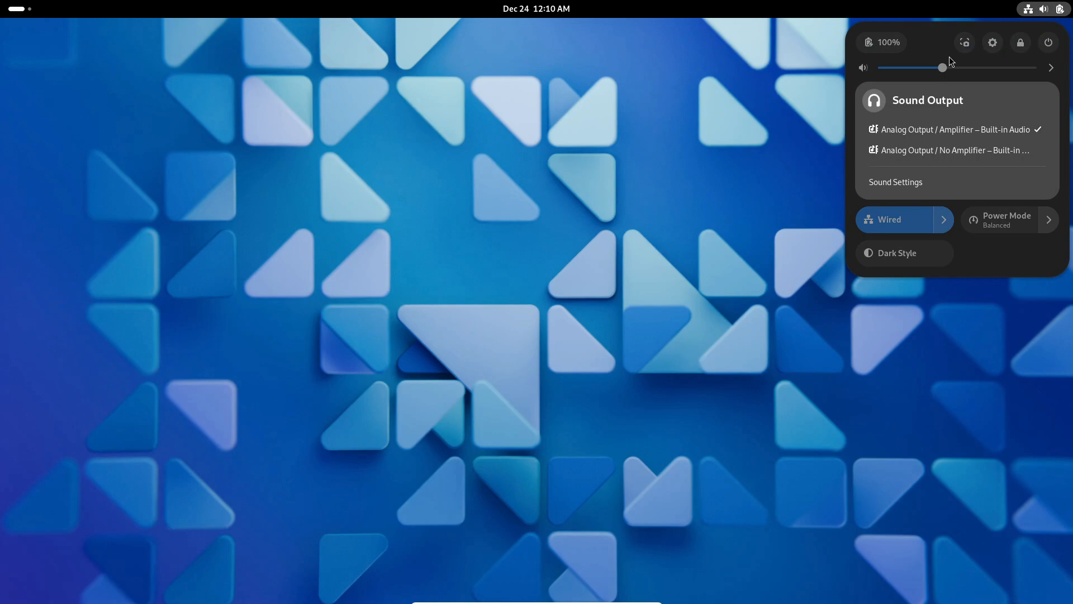
click(1007, 219)
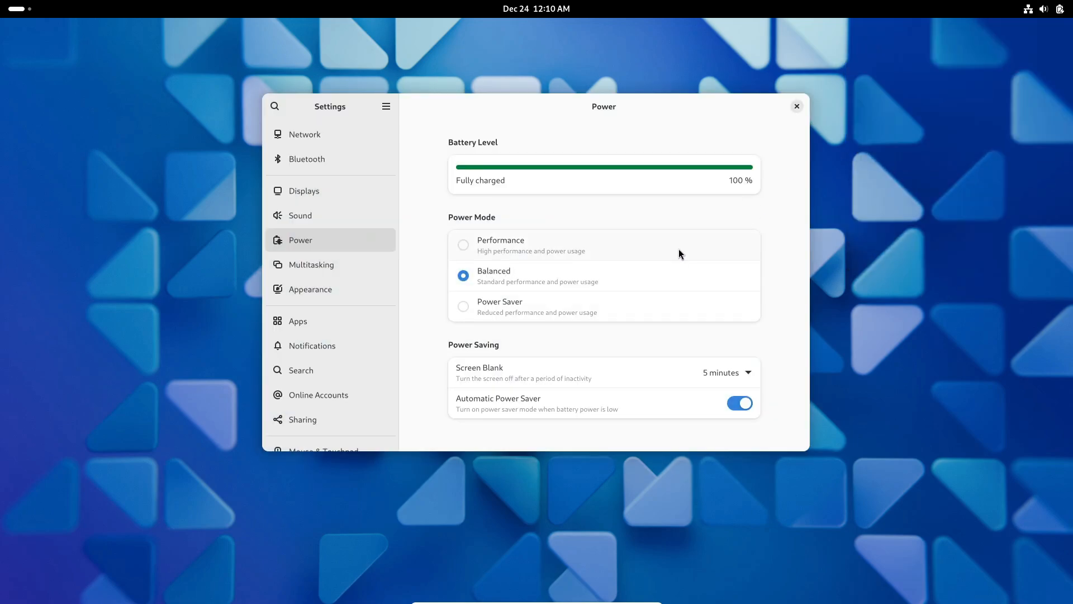
click(797, 106)
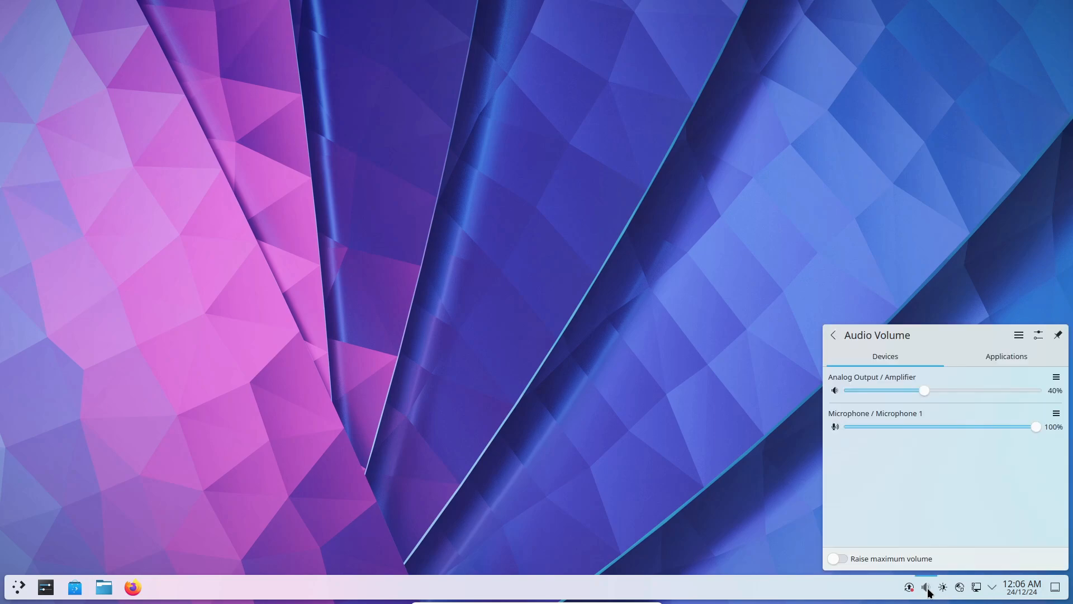
Step: Dismiss the Audio Volume popup and application list, then launch Firefox from the taskbar
click(926, 587)
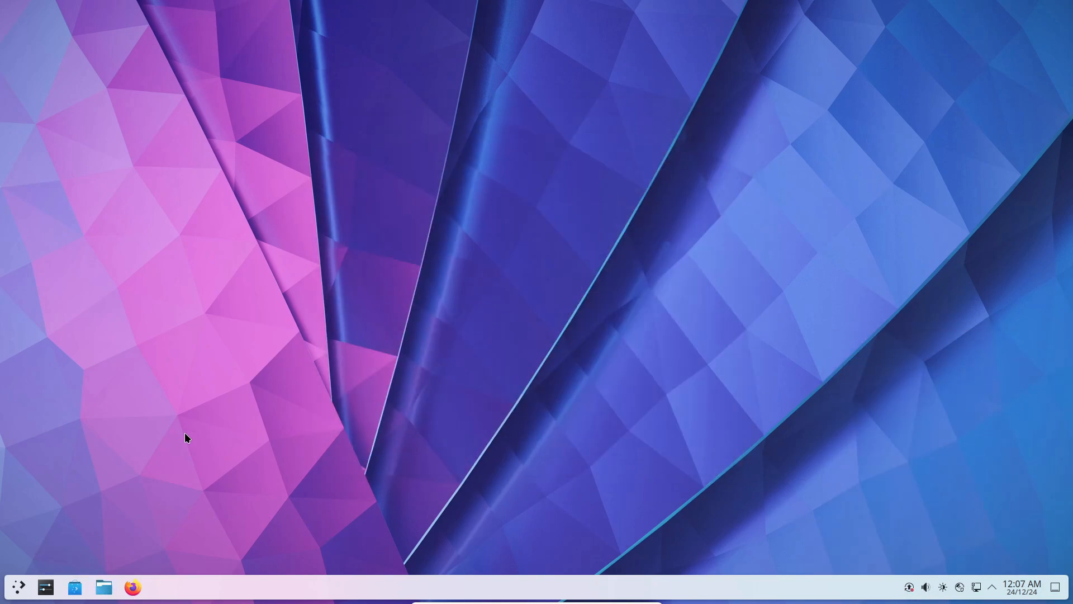
click(18, 587)
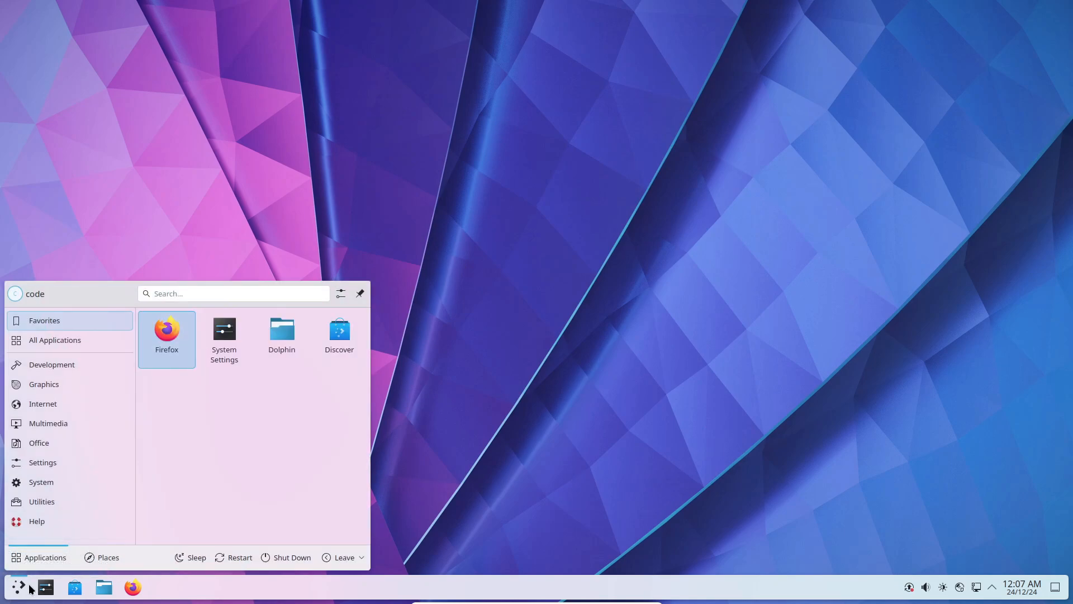
click(167, 335)
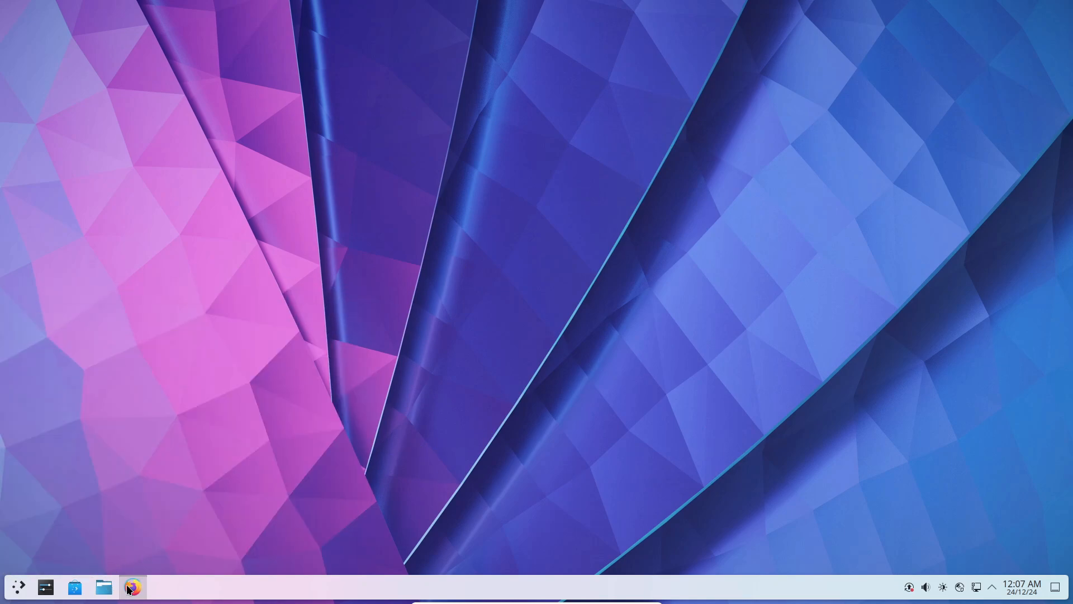
click(131, 587)
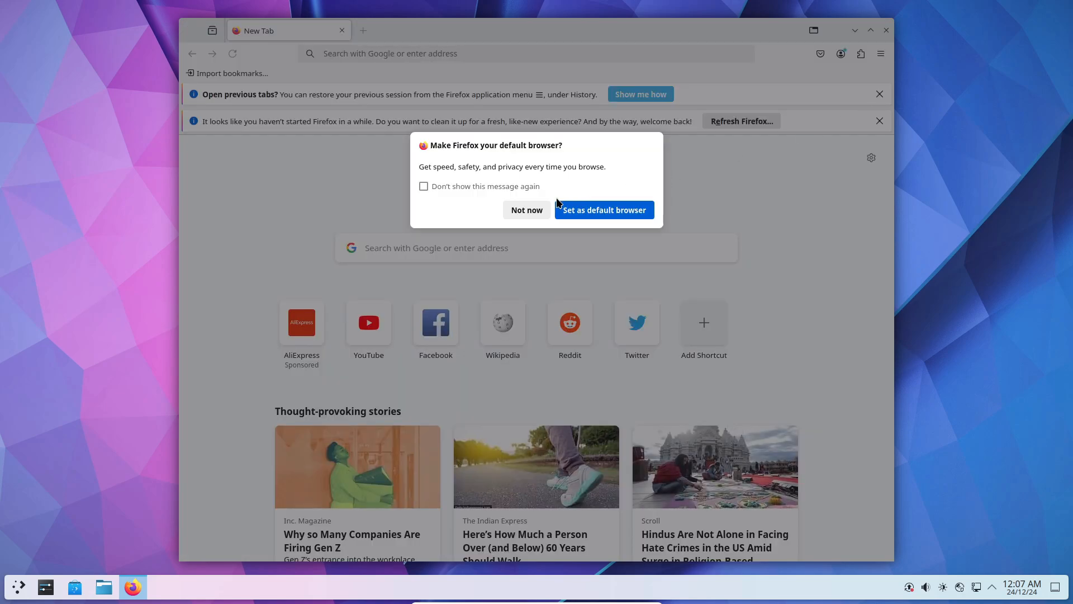
Step: Dismiss Firefox's make-default-browser prompt with Not now
click(881, 53)
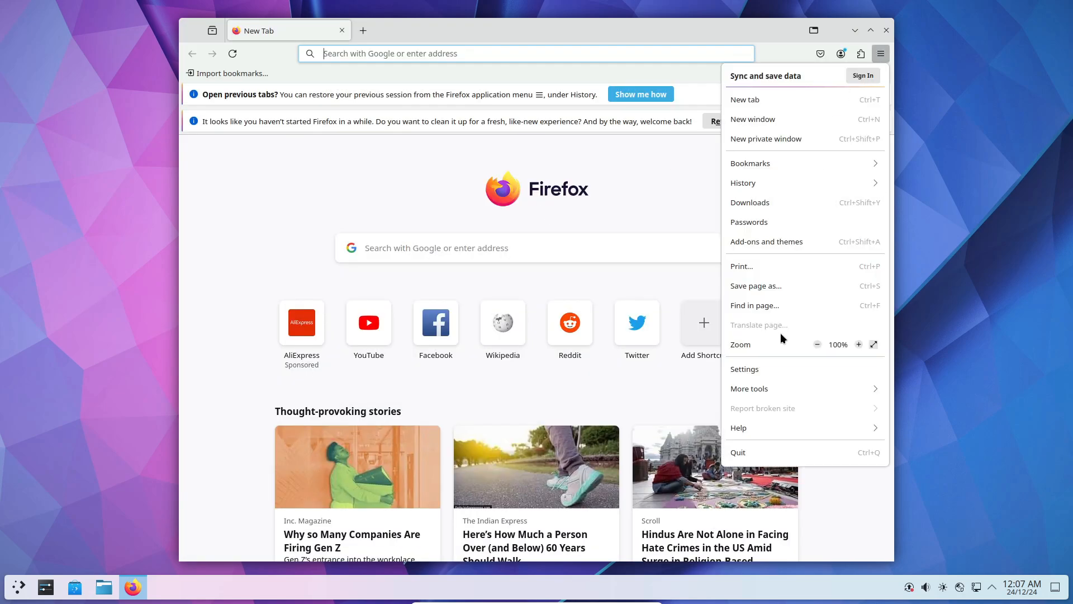